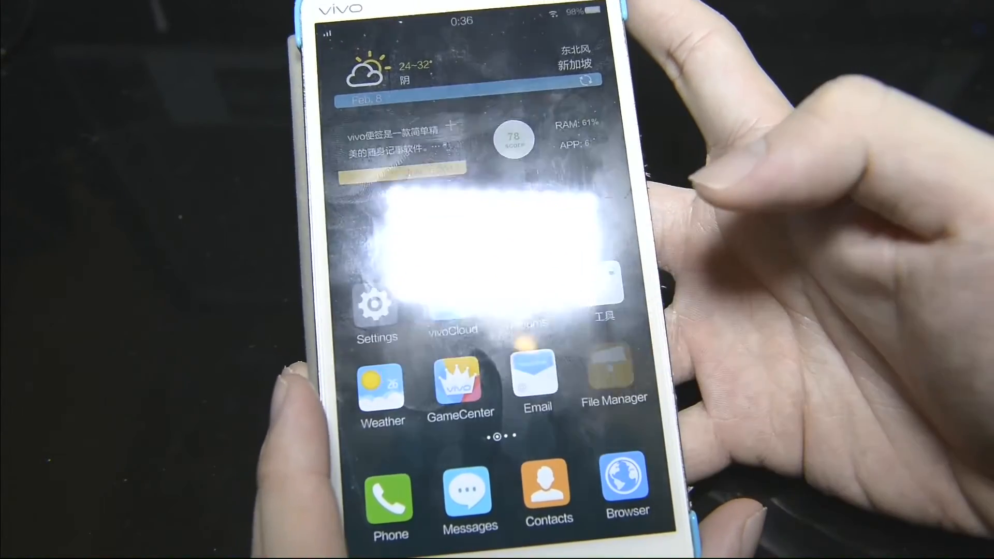
# Step: Launch File Manager and enter the sda1 folder on the USB device
pyautogui.click(611, 371)
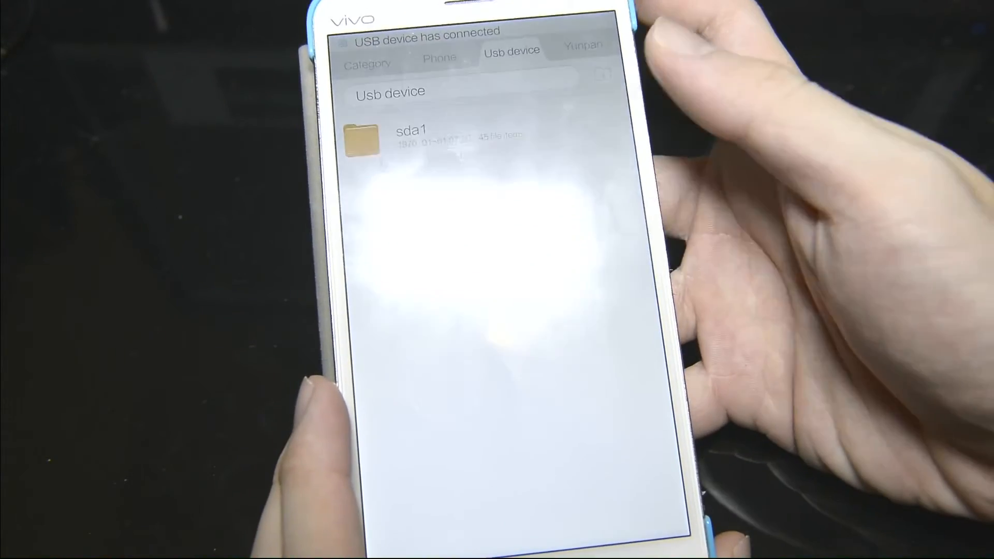
pyautogui.click(411, 133)
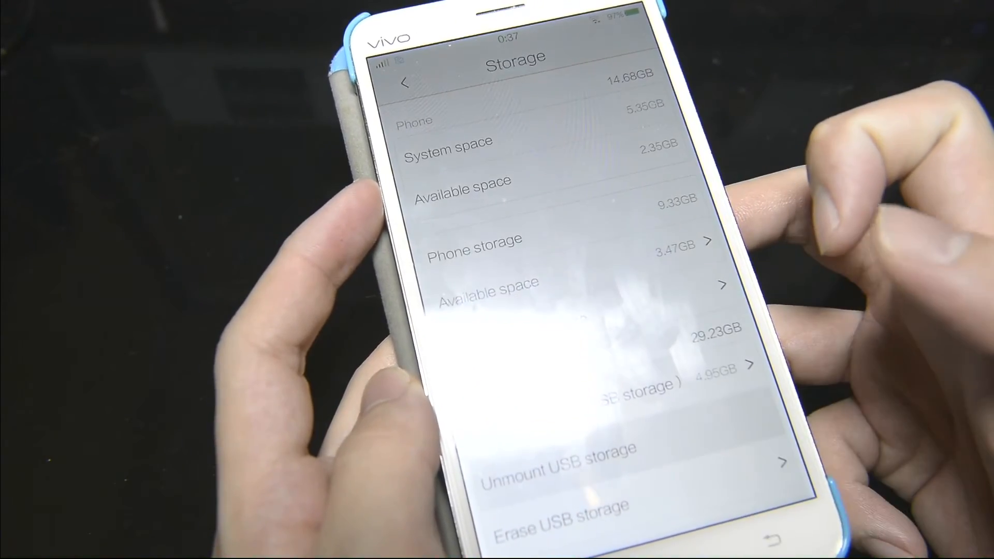
# Step: Unmount the USB storage from the Storage screen
pyautogui.click(556, 452)
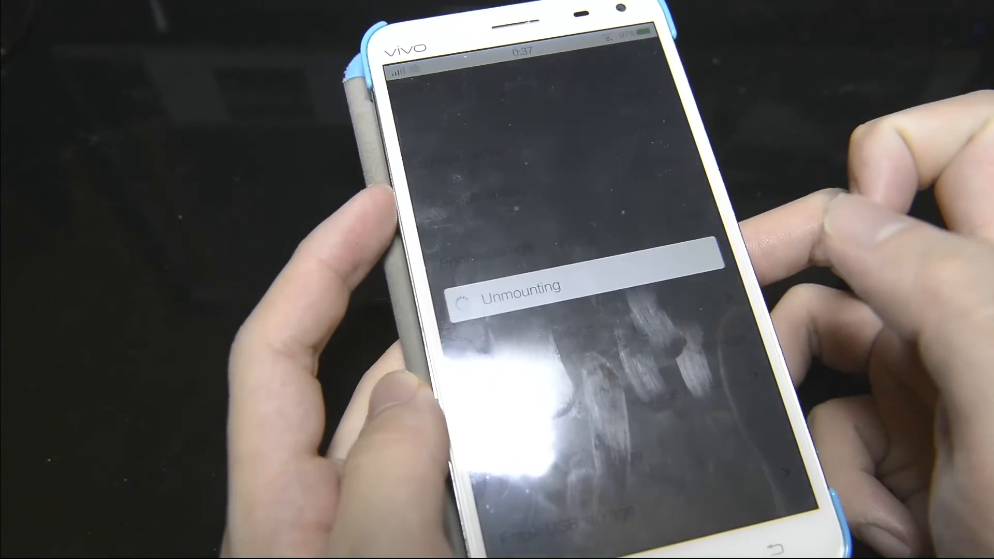